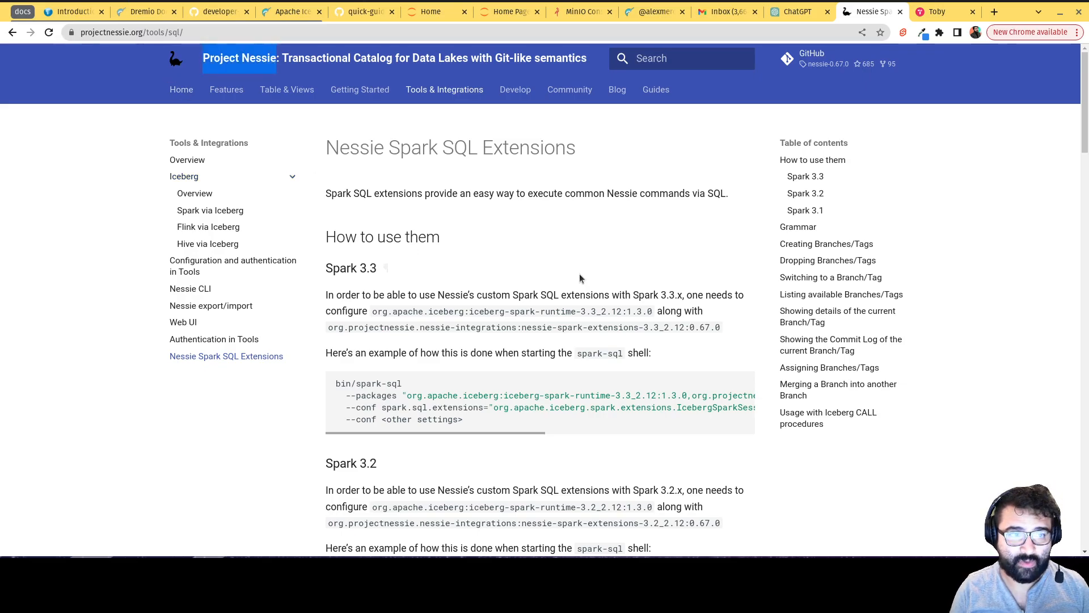
Finish the Nessie Spark SQL Extensions page and return to the Jupyter Home file listing.
left_click(125, 32)
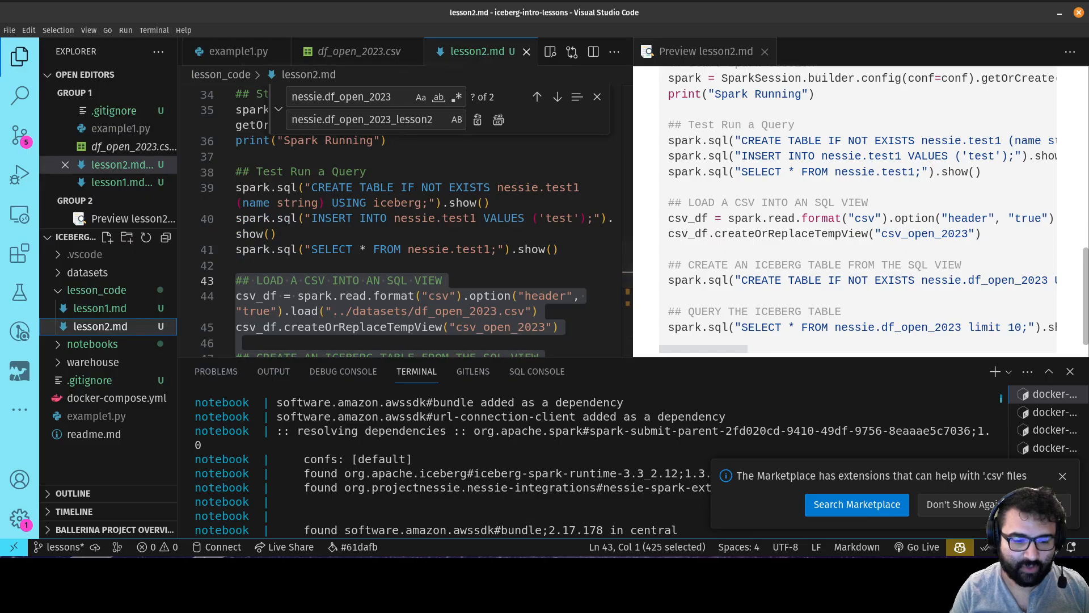
left_click(430, 12)
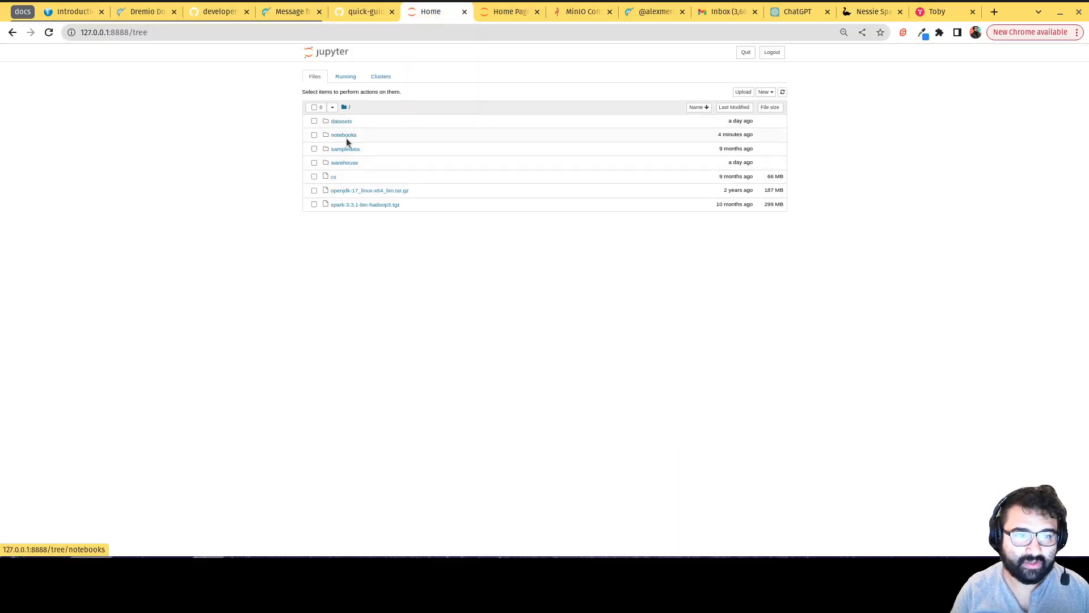
Create a Python 3 notebook in the notebooks folder and rename it 'lesson2'.
left_click(764, 92)
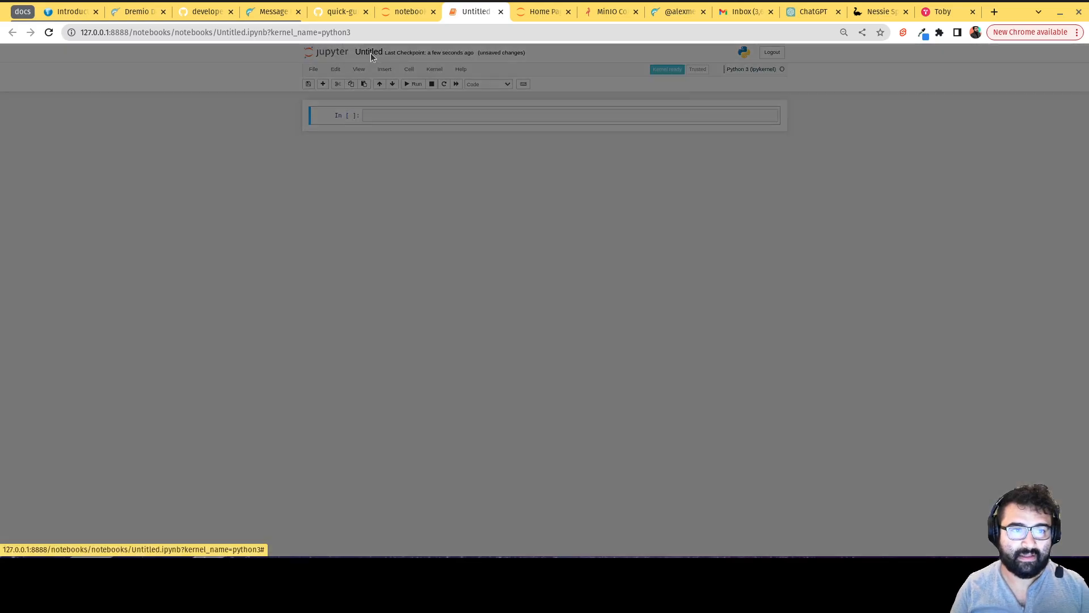
type("lesson")
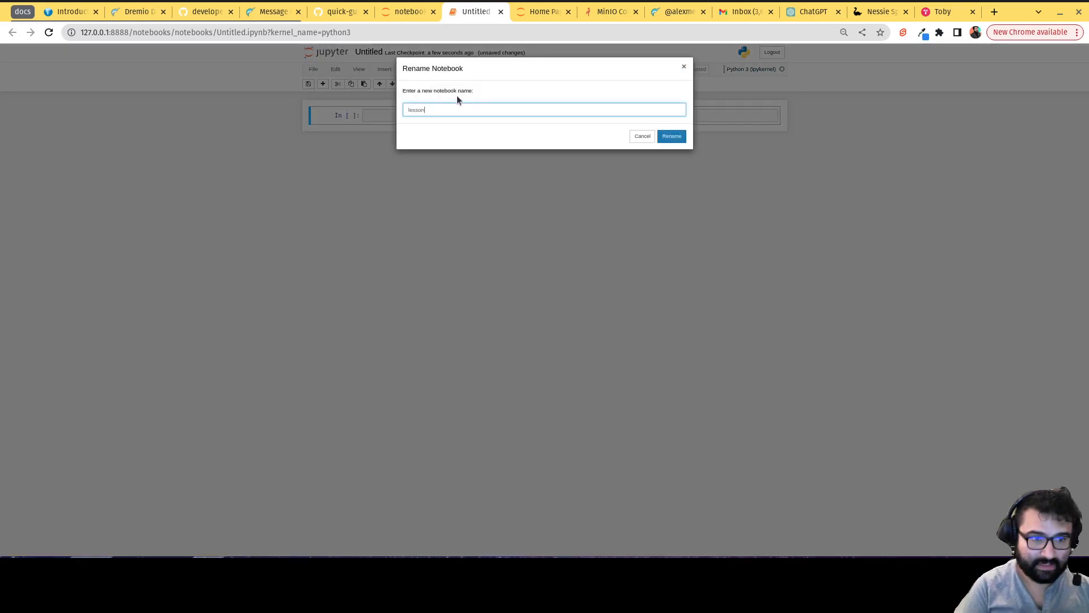
left_click(670, 135)
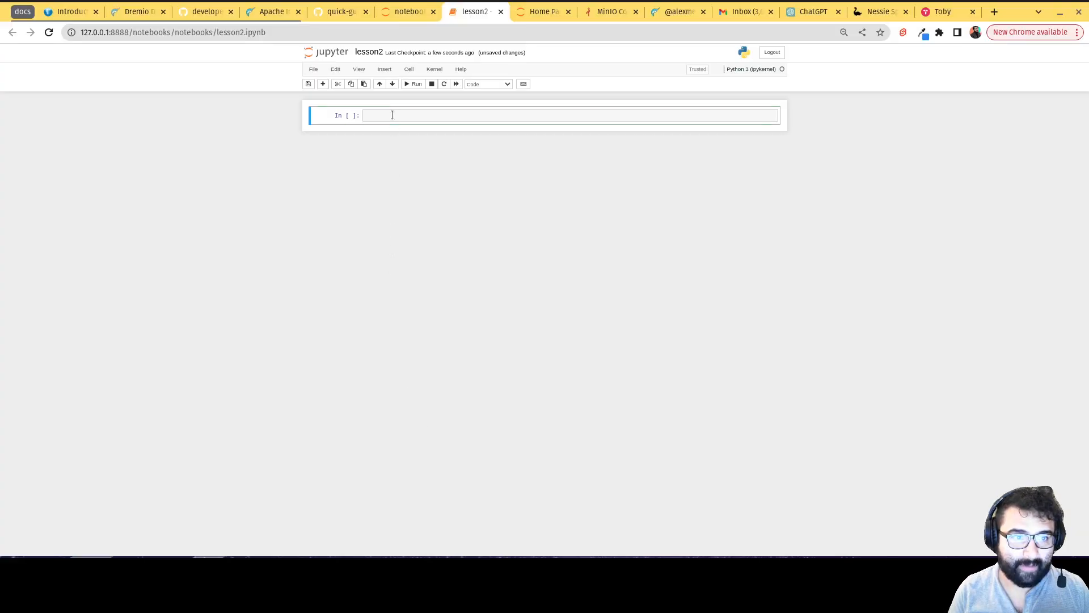
Copy the whole example1.py PySpark Nessie script from VS Code into the lesson2 cell.
key("ctrl+v")
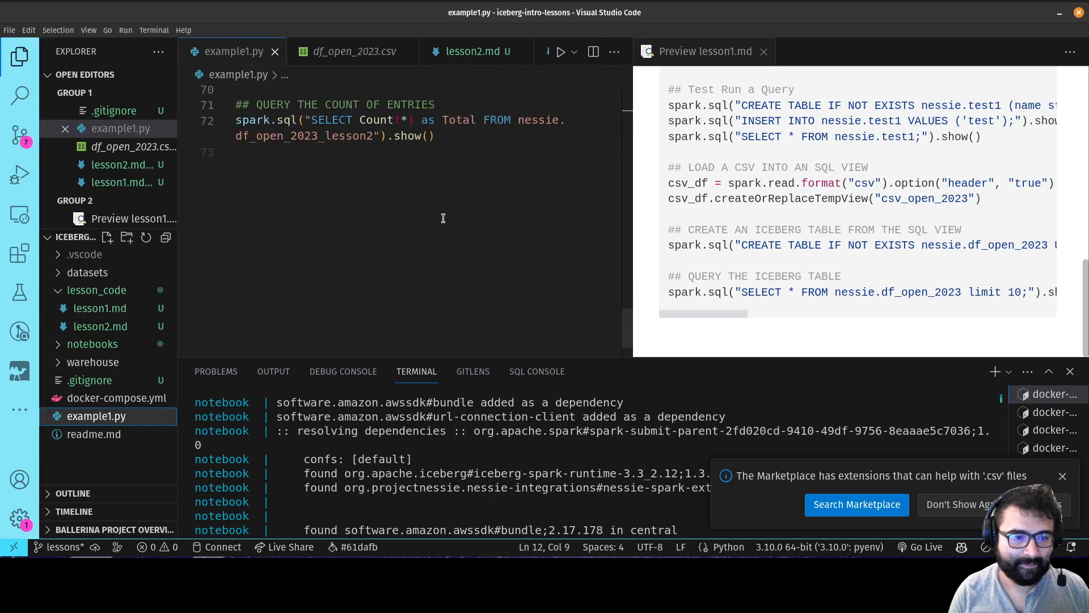
key("ctrl+a")
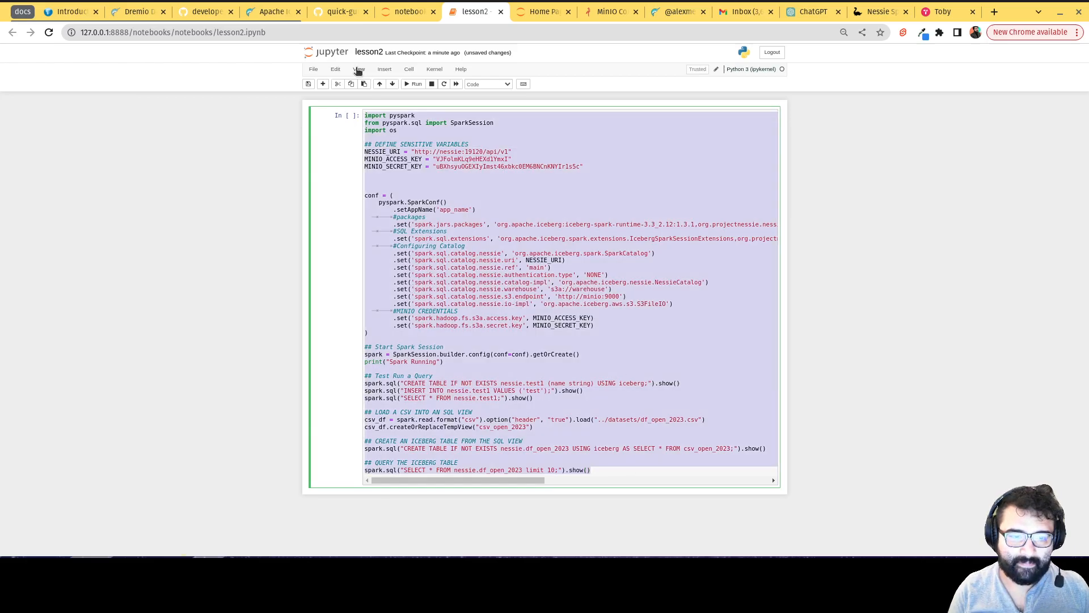
Delete the 'QUERY THE ICEBERG TABLE' limit-10 preview of df_open_2023_lesson2 from the cell.
scroll("down", 3)
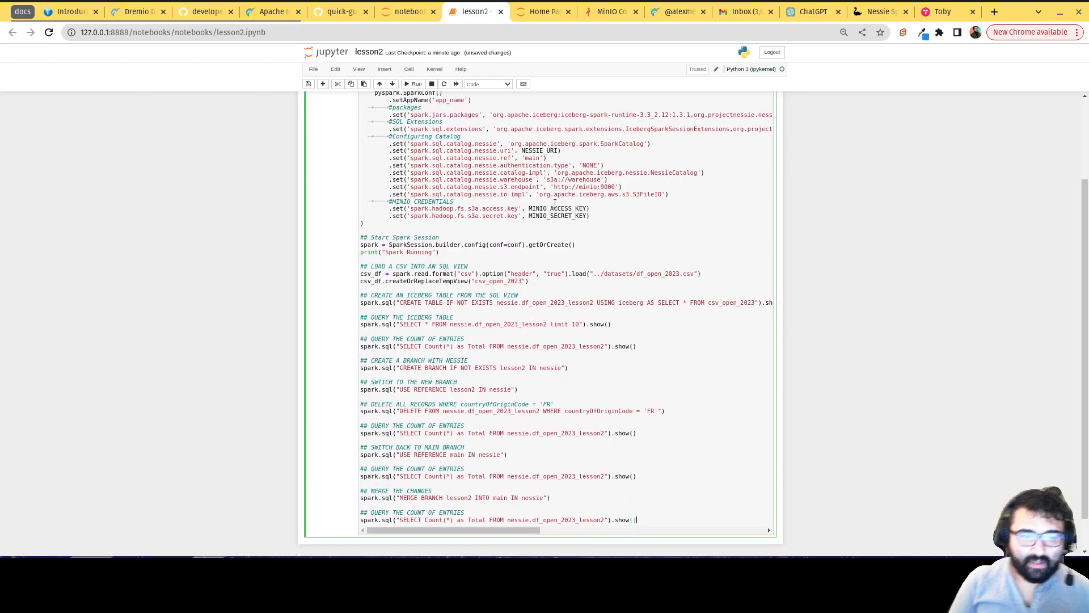
scroll("up", 3)
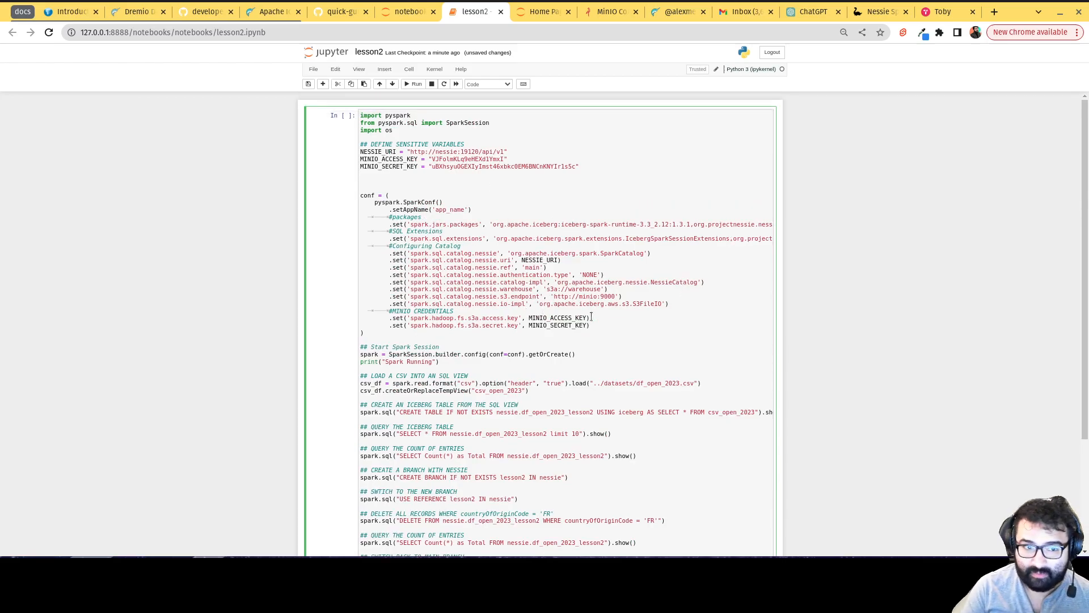
left_click_drag(361, 130, 590, 332)
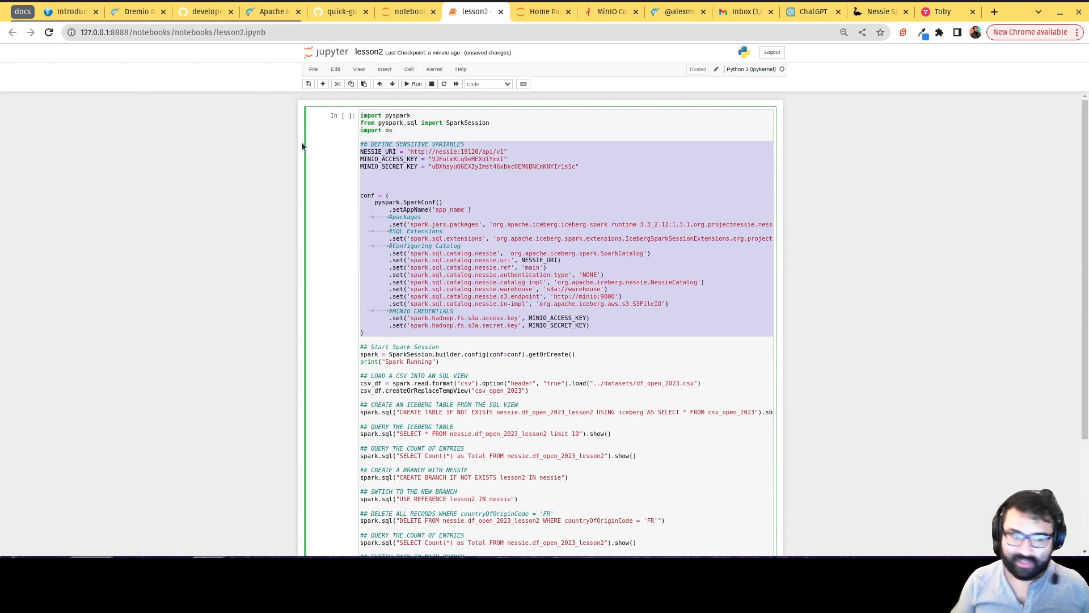
scroll("down", 3)
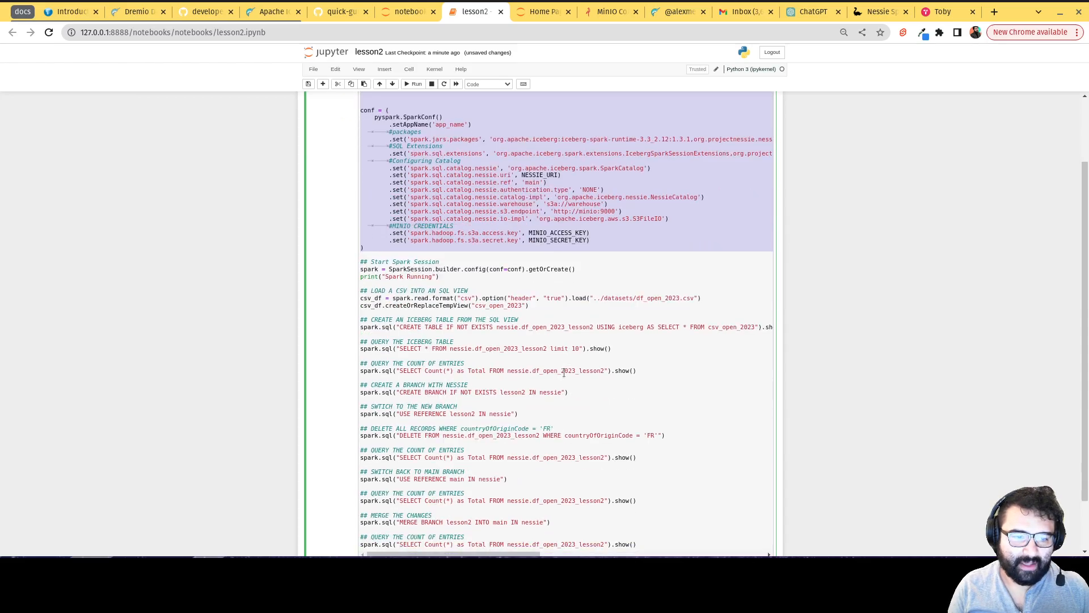
left_click(486, 367)
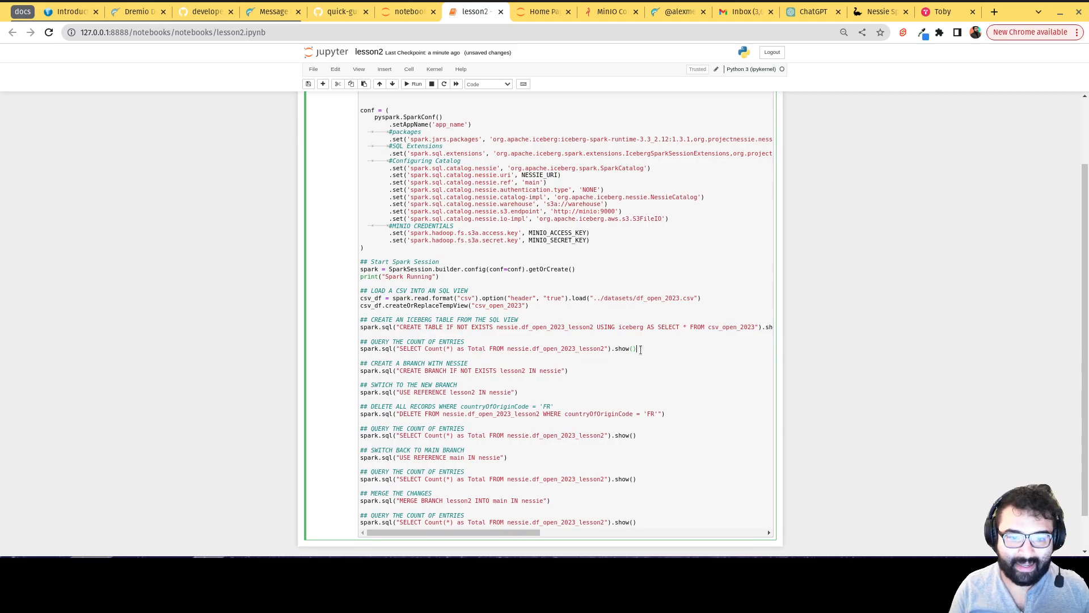
Change the branch name to lesson22 in the CREATE BRANCH, USE REFERENCE and MERGE BRANCH statements.
triple_click(486, 348)
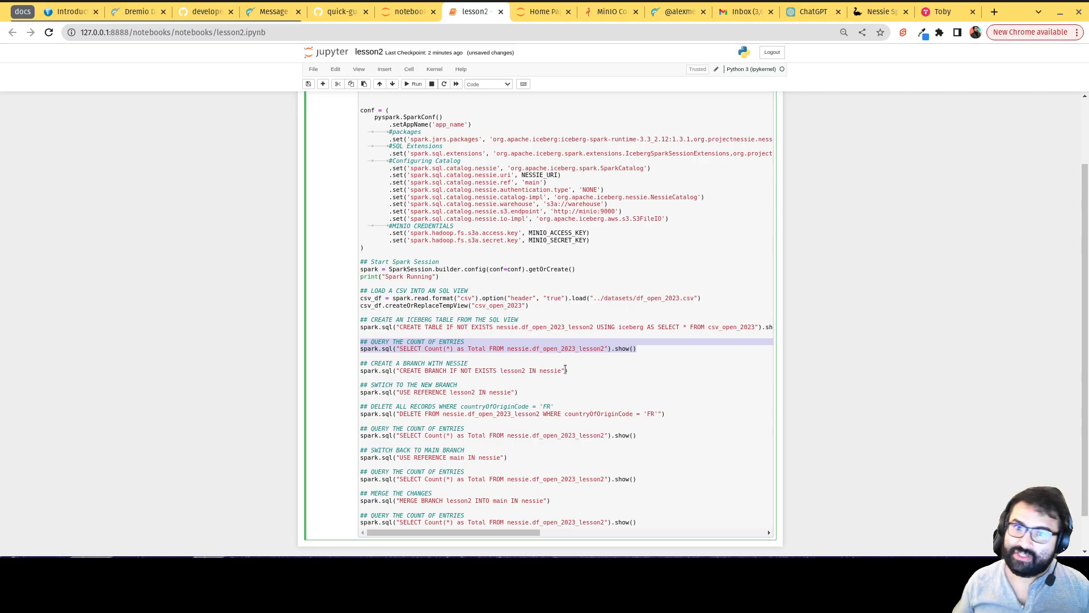
left_click(649, 347)
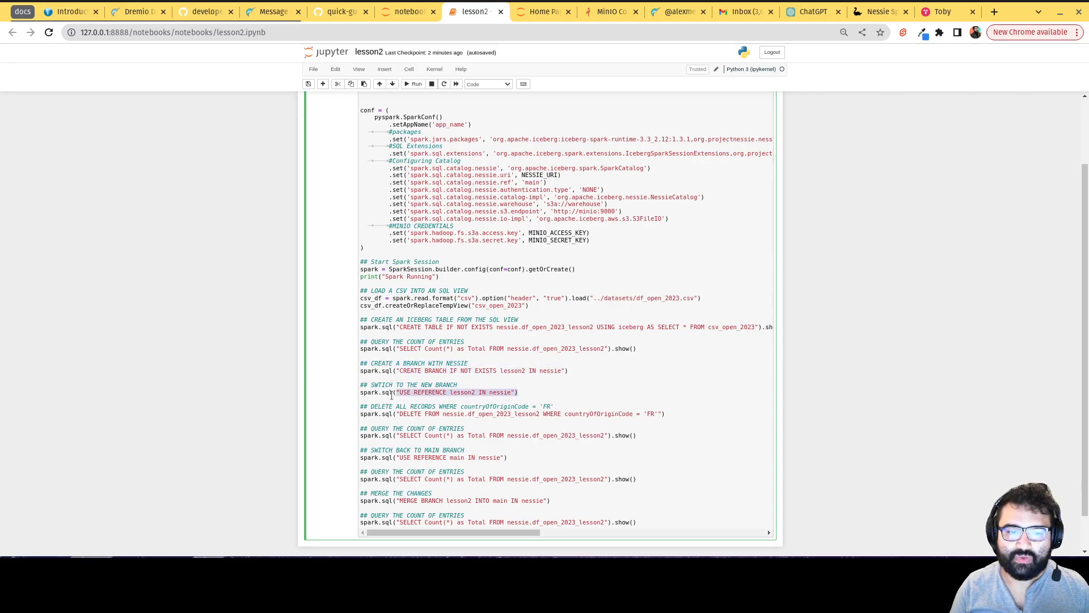
left_click(438, 392)
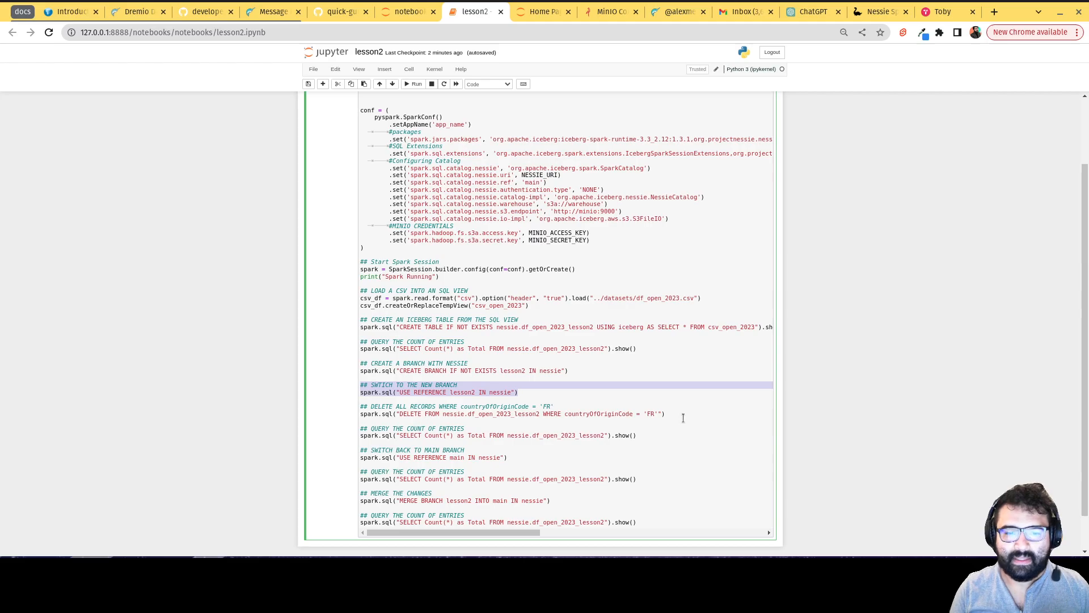
mouse_move(545, 384)
type("2")
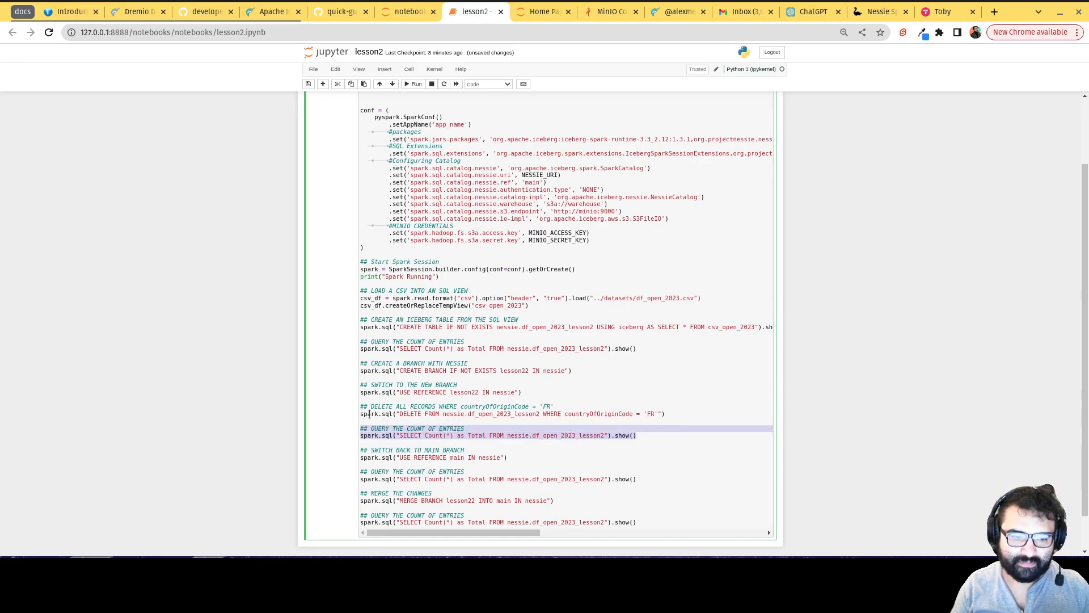
Execute the lesson2 cell so Spark resolves dependencies and starts running the queries.
left_click(406, 457)
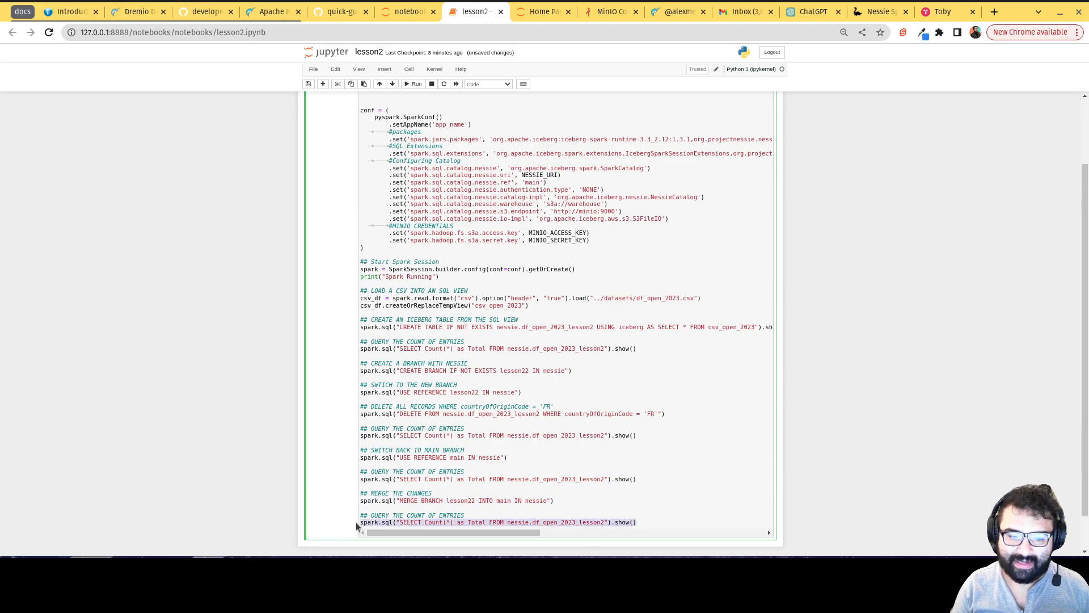
left_click(431, 515)
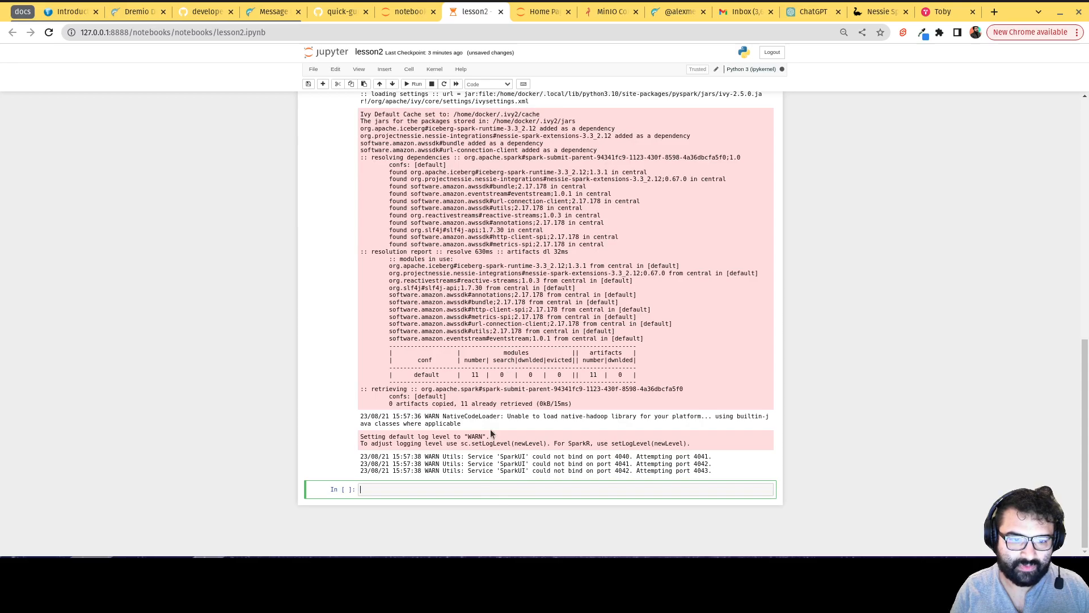
mouse_move(495, 480)
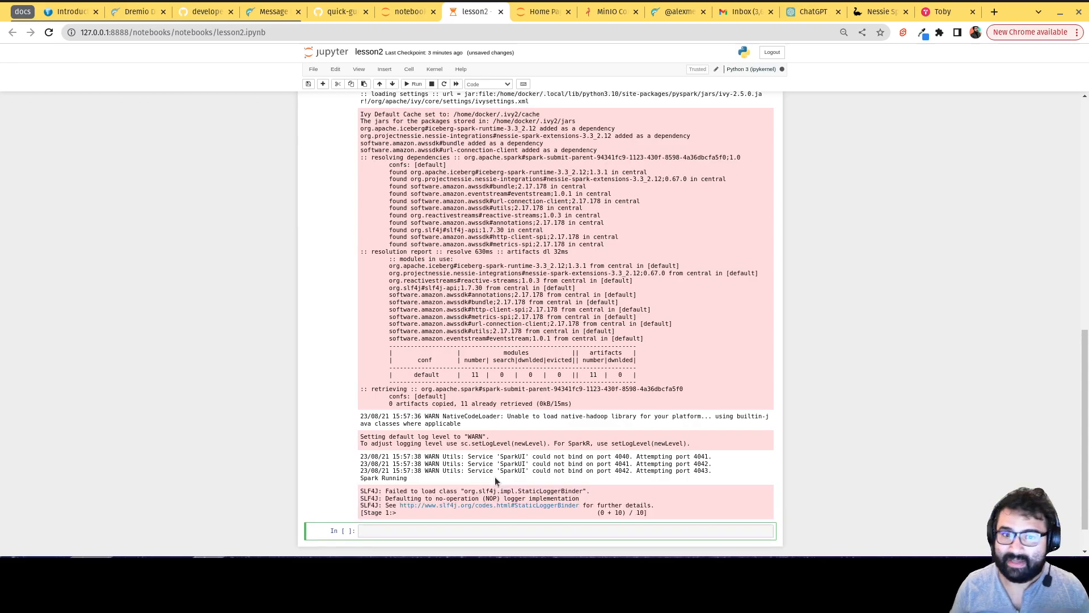
Review the printed counts: 302231 total, 280003 after deleting FR rows, 302231 on main.
left_click(486, 530)
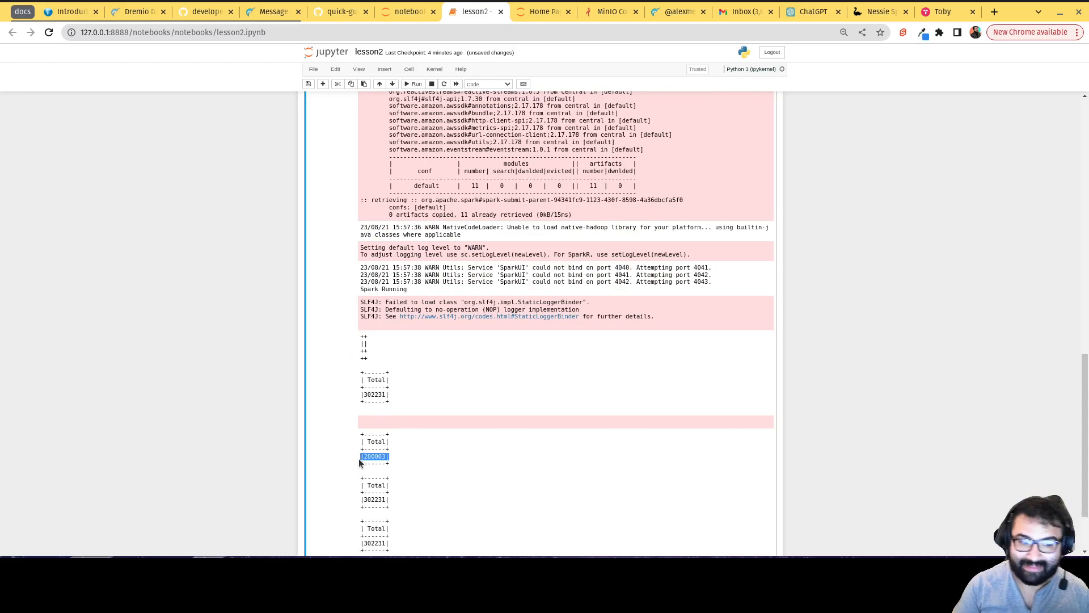
scroll("down", 3)
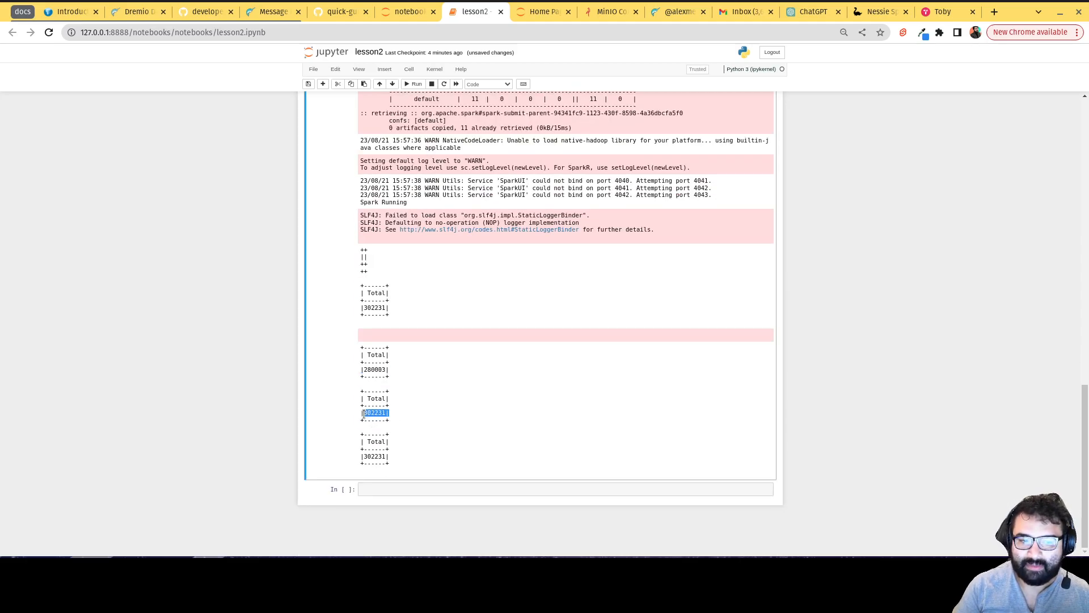
mouse_move(369, 422)
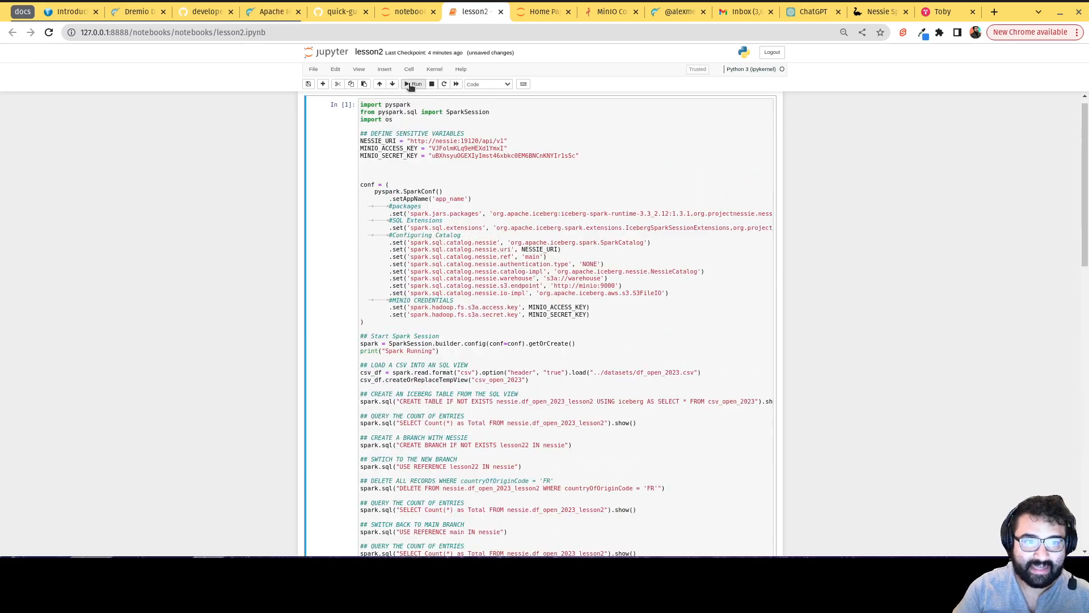
Execute the lesson2 cell again, advancing its run counter to 2.
left_click(414, 83)
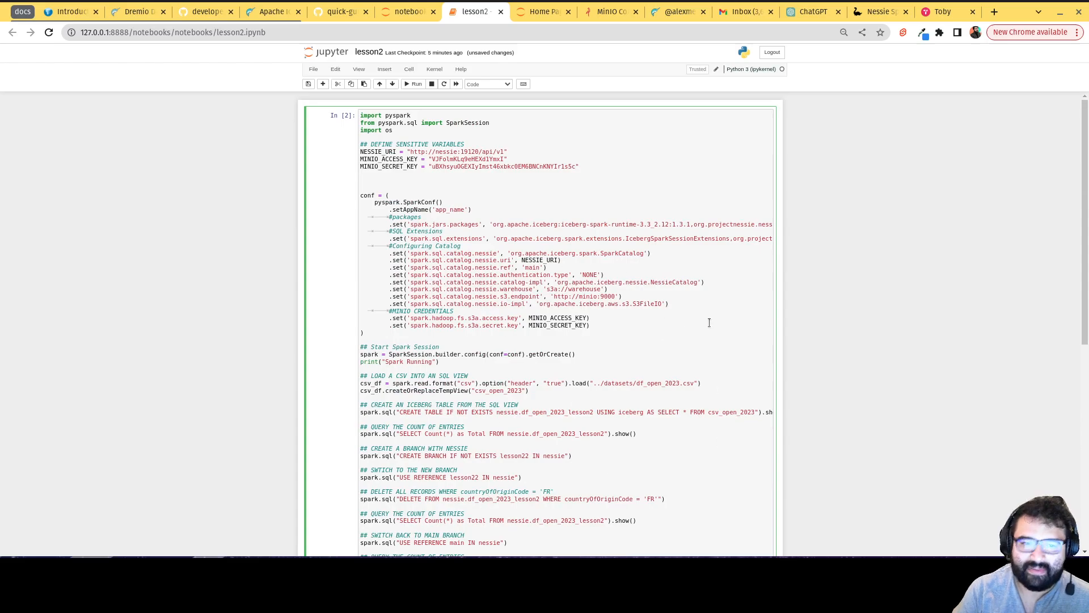
mouse_move(816, 311)
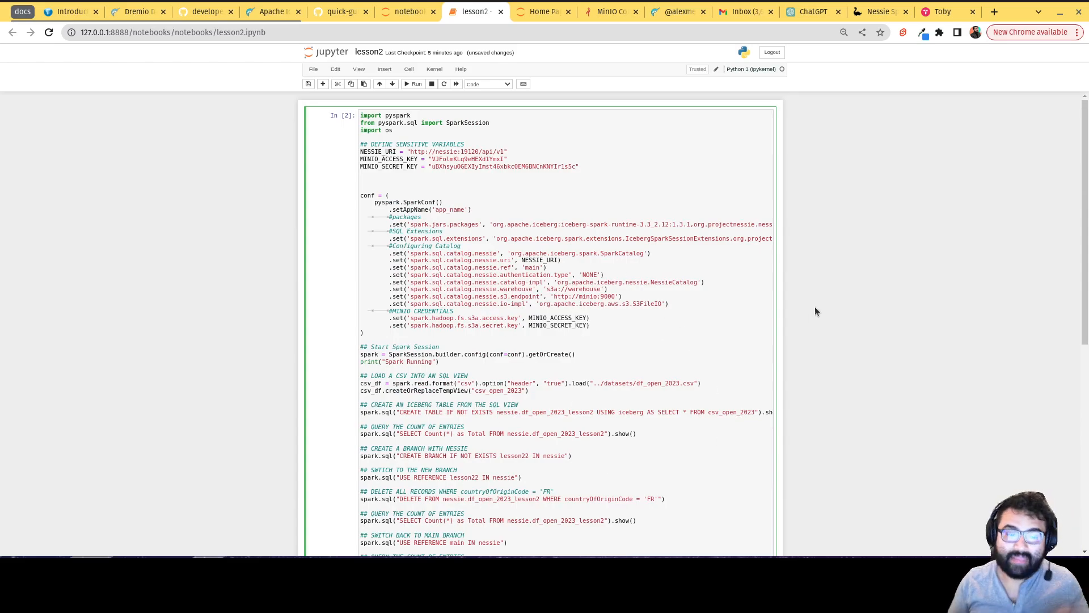